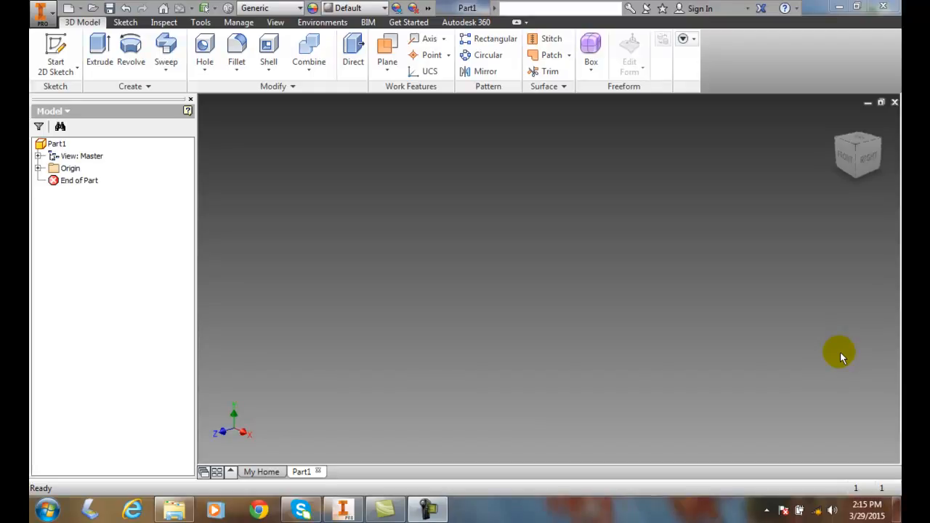
{"action": "mouse_move", "coordinate": [817, 350]}
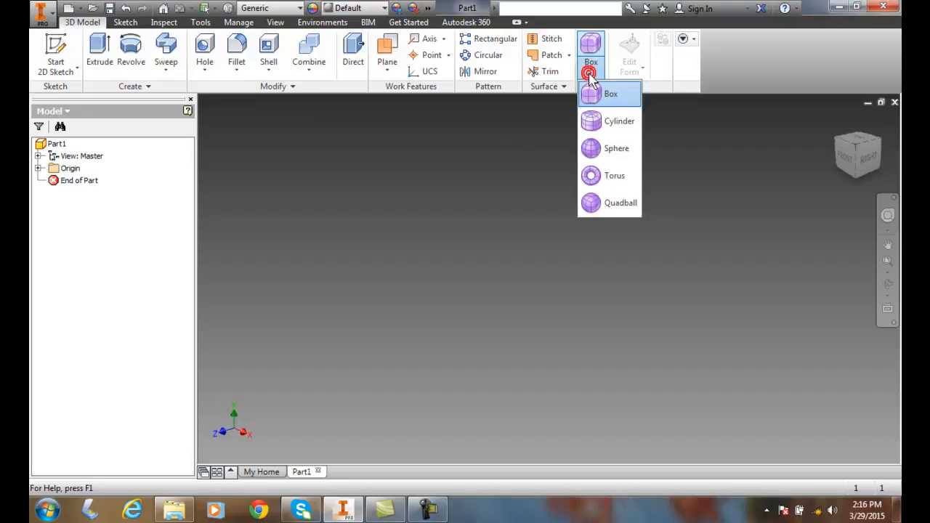
- Preview a 4-inch freeform sphere with X, Y, Z symmetry centered on an origin plane
{"action": "left_click", "coordinate": [616, 148]}
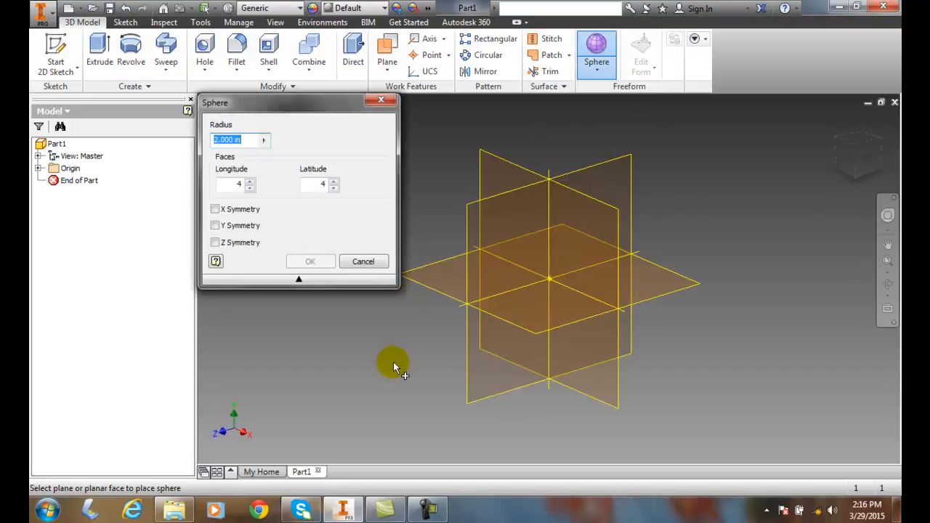
{"action": "mouse_move", "coordinate": [516, 375]}
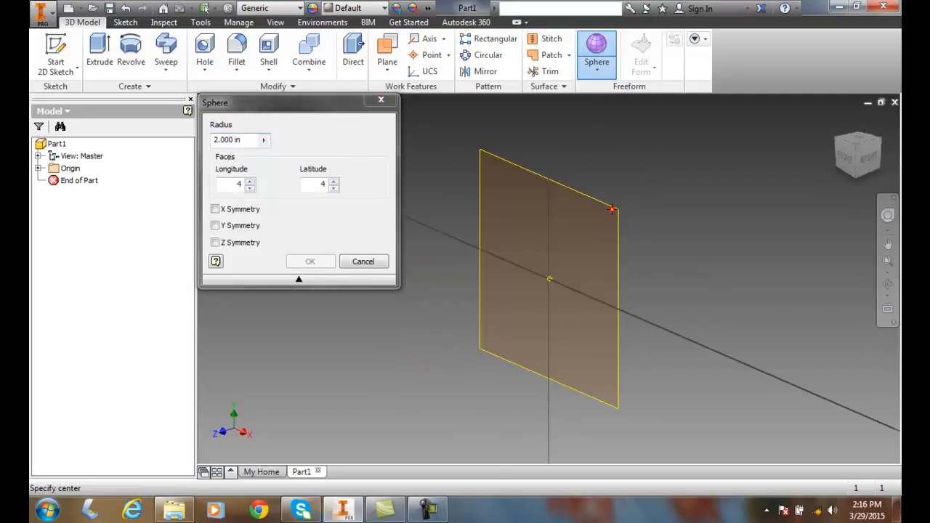
{"action": "mouse_move", "coordinate": [448, 330]}
{"action": "type", "text": "4.000"}
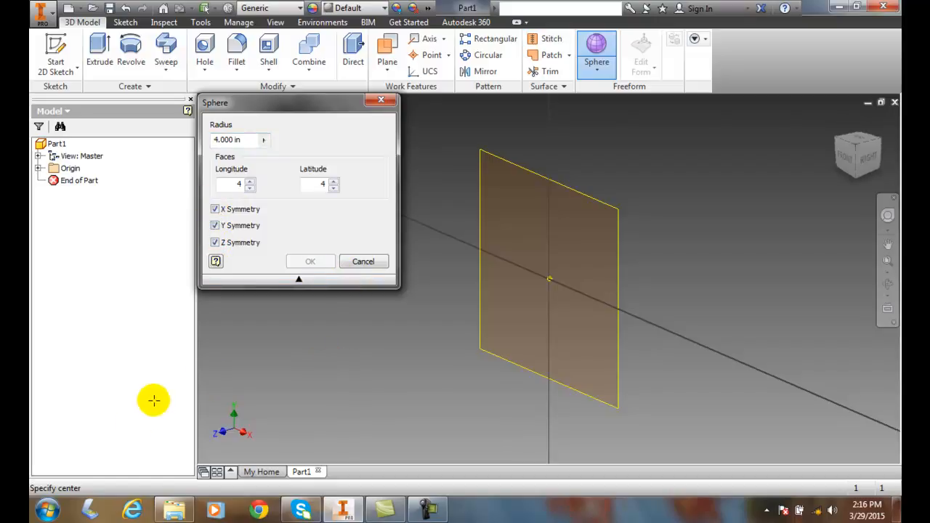
{"action": "mouse_move", "coordinate": [514, 349]}
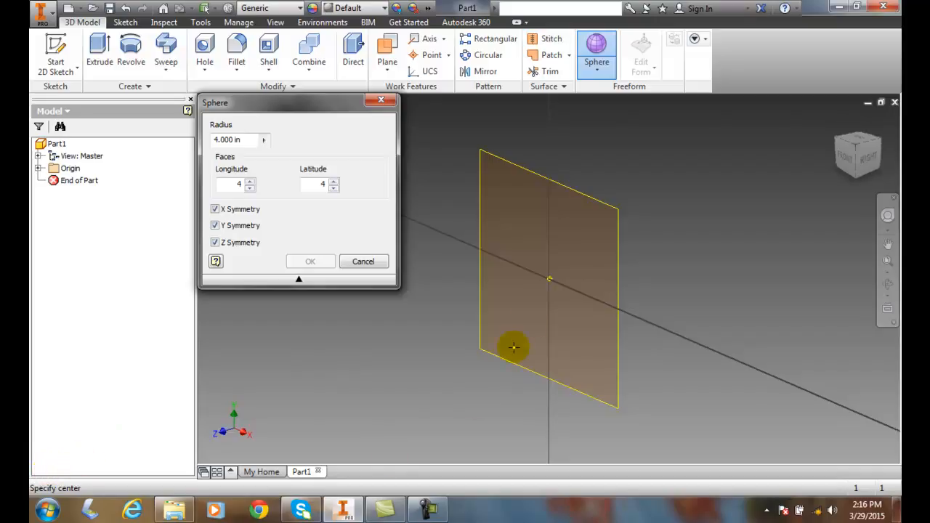
{"action": "left_click", "coordinate": [550, 279]}
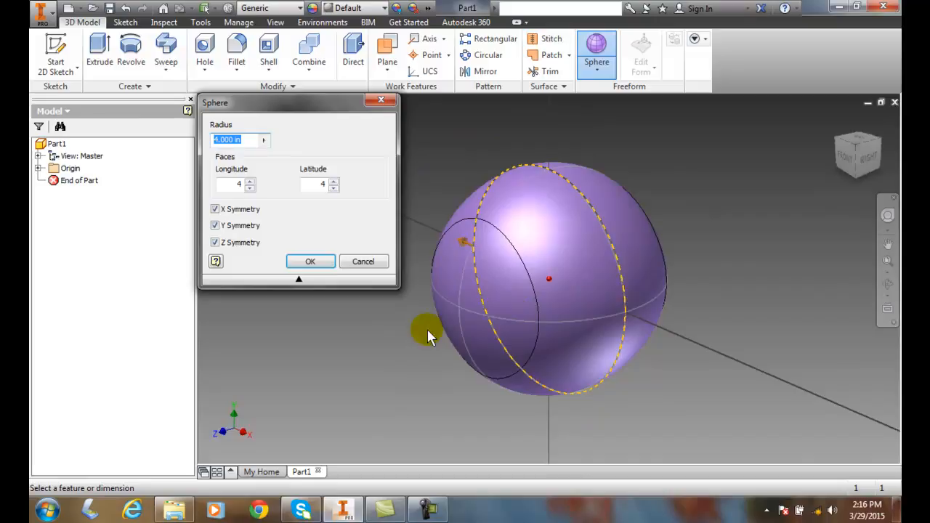
{"action": "mouse_move", "coordinate": [311, 262]}
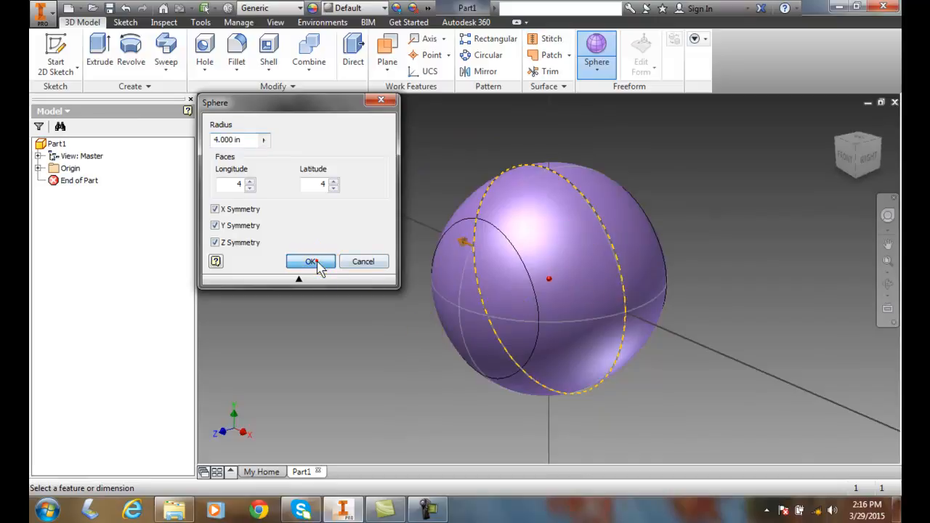
- Discard the first sphere attempt and restart the freeform Sphere command
{"action": "left_click", "coordinate": [311, 261]}
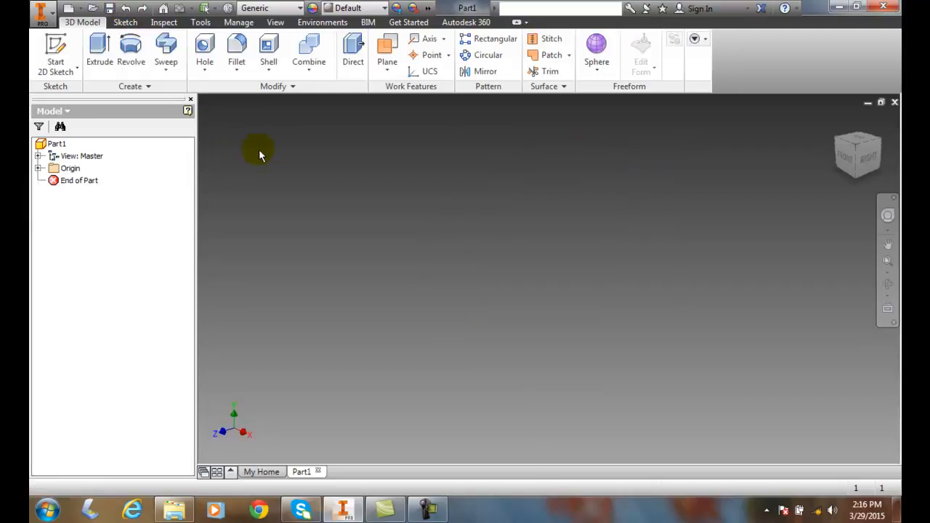
{"action": "left_click", "coordinate": [596, 45]}
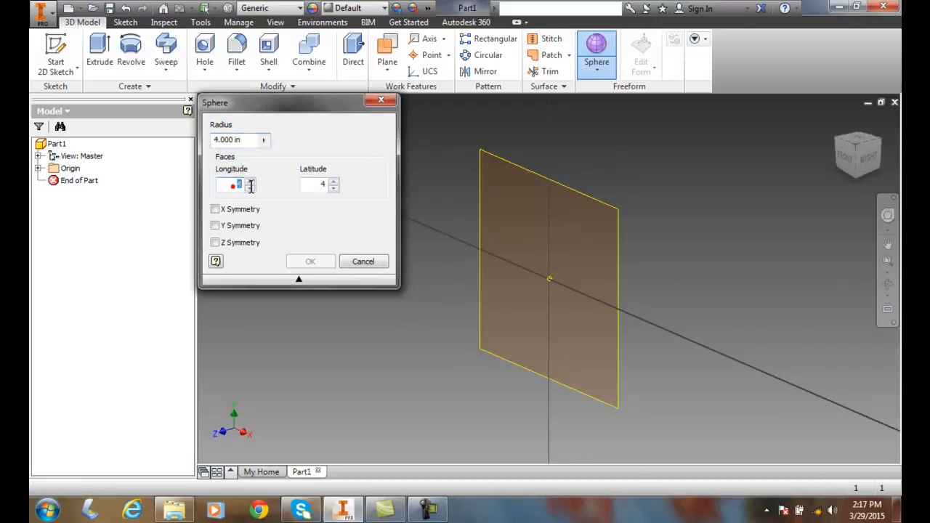
- Create the 4-inch sphere with 12 longitude and 12 latitude faces and X, Y, Z symmetry
{"action": "type", "text": "12"}
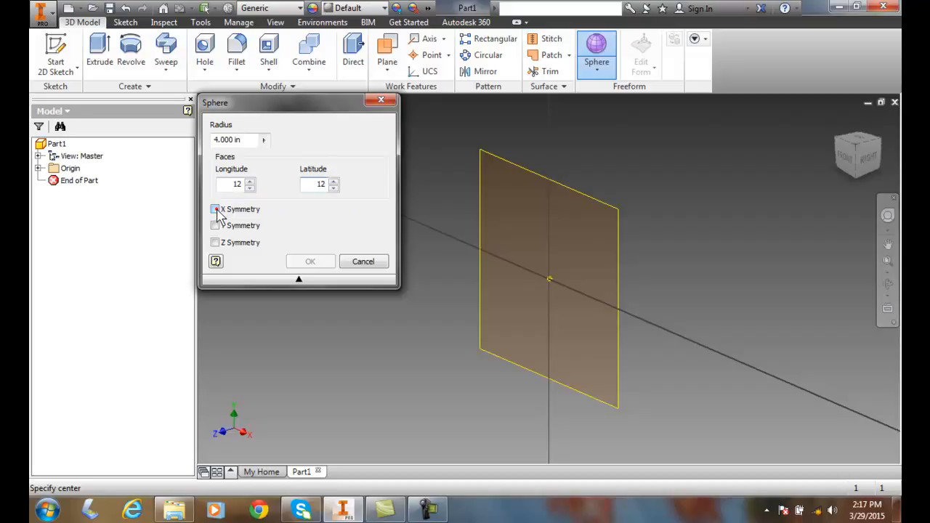
{"action": "left_click", "coordinate": [216, 209]}
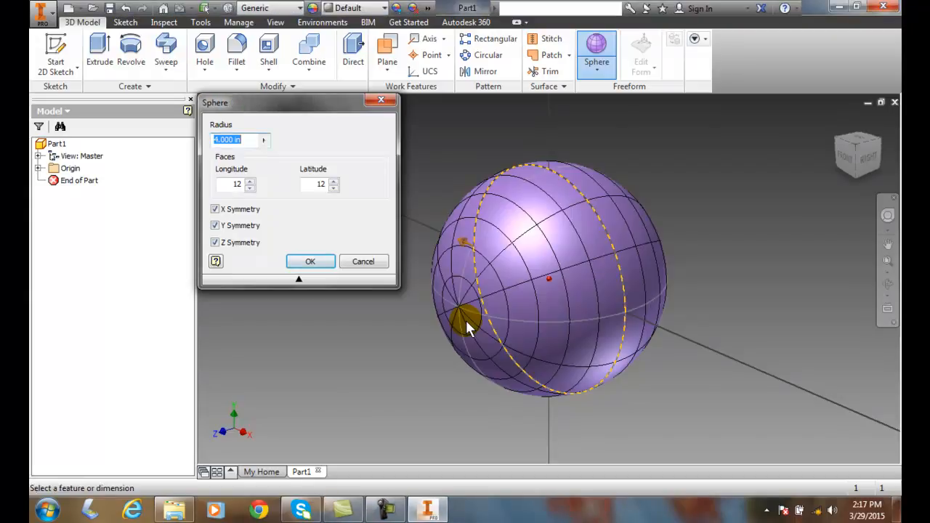
{"action": "mouse_move", "coordinate": [560, 334]}
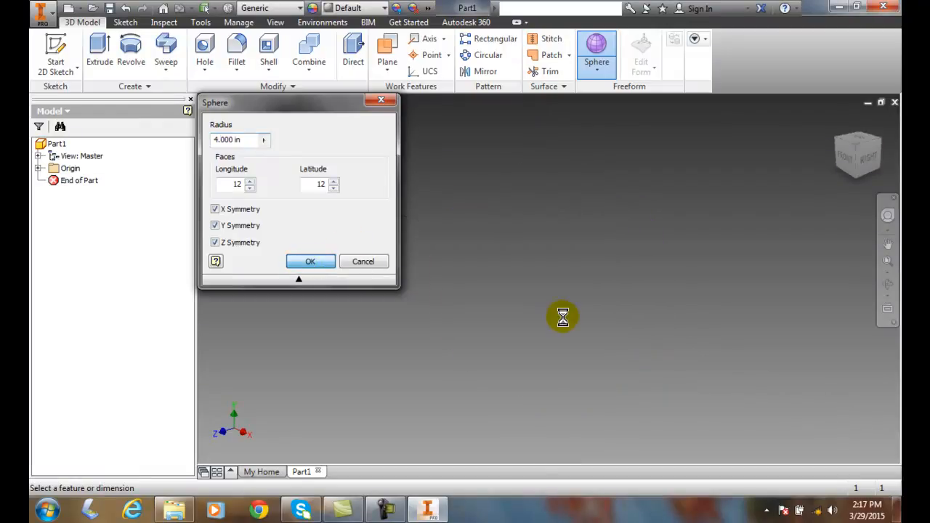
{"action": "left_click", "coordinate": [312, 261]}
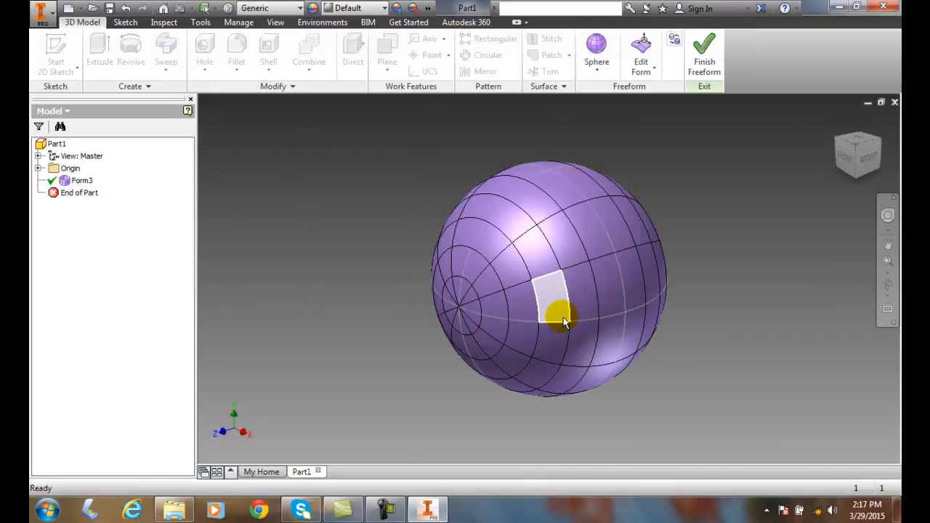